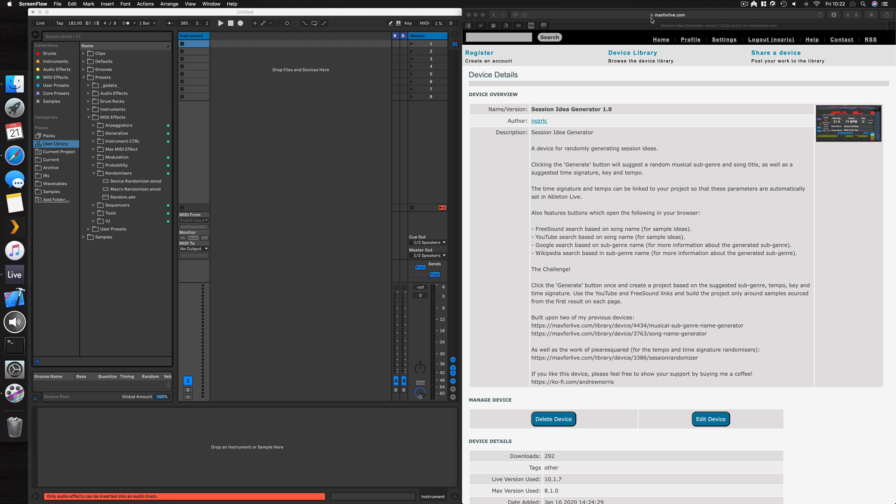
Download Session Idea Generator from maxforlive.com and load the .amxd onto the MIDI track.
scroll(down, 3)
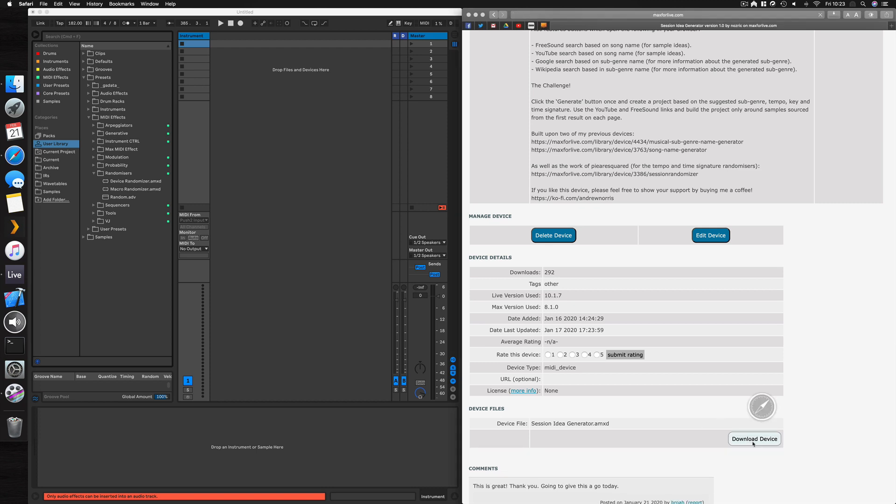
click(754, 438)
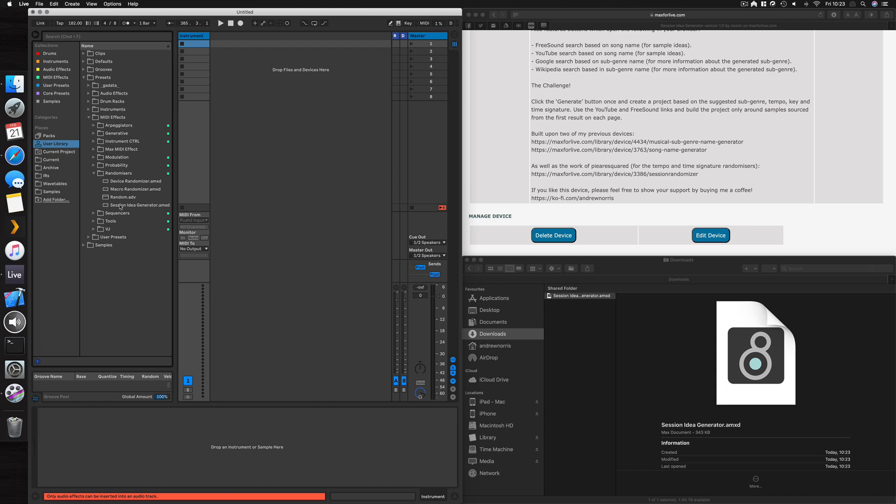
click(138, 205)
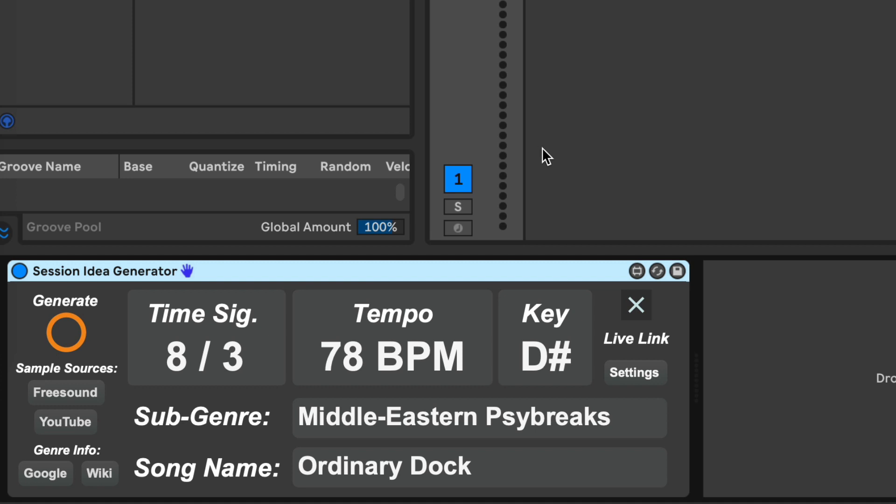
Regenerate ideas until Abstract Vaportrap, Ill-Informed Snails, 4/8, 151 BPM in D appears.
click(67, 334)
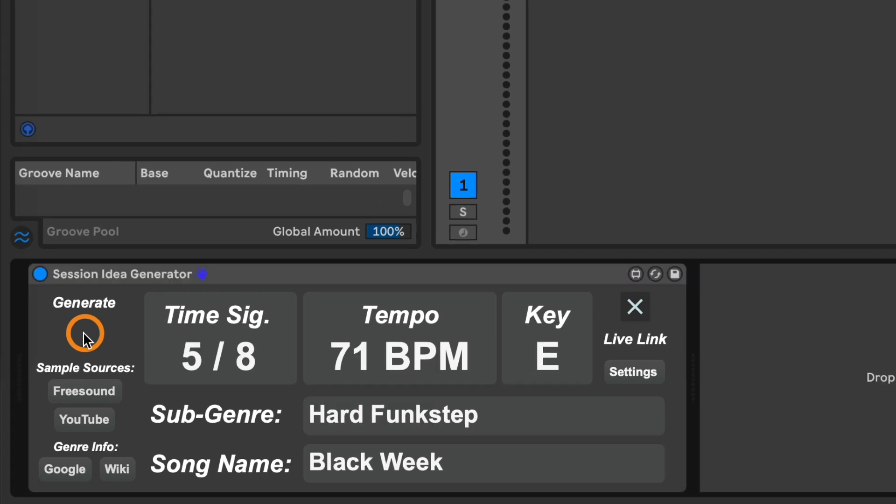
click(84, 333)
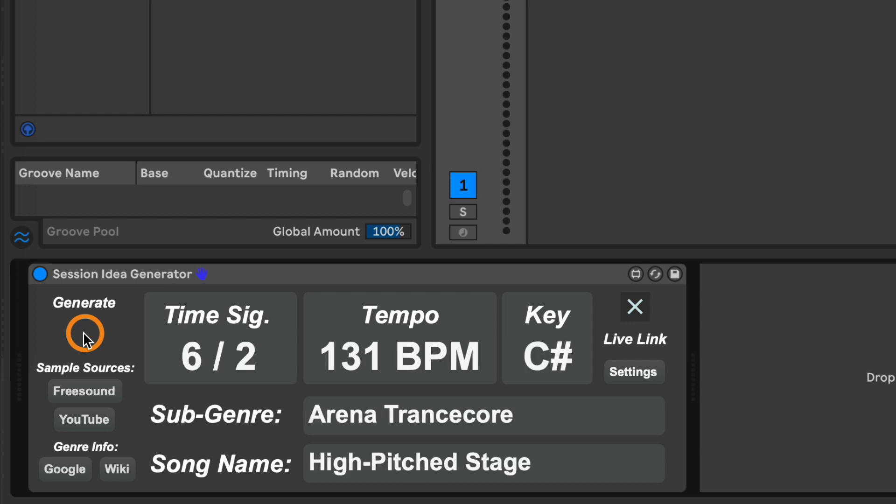
click(84, 333)
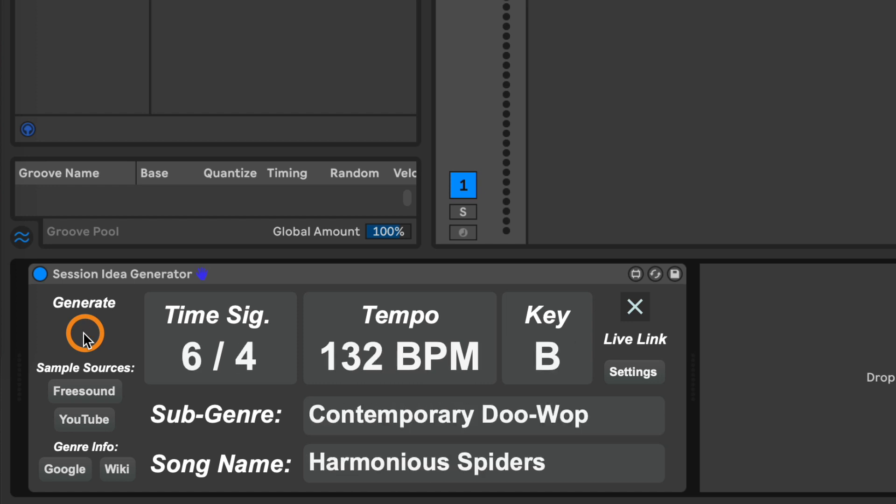
mouse_move(236, 424)
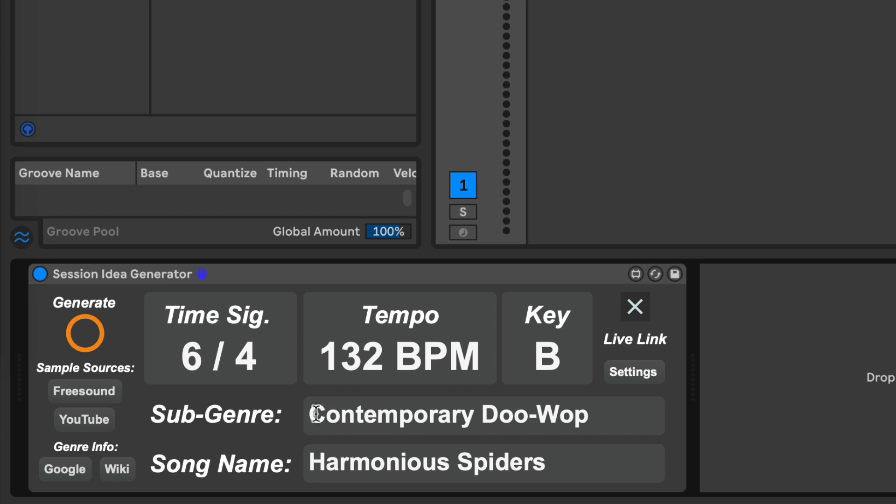
mouse_move(349, 341)
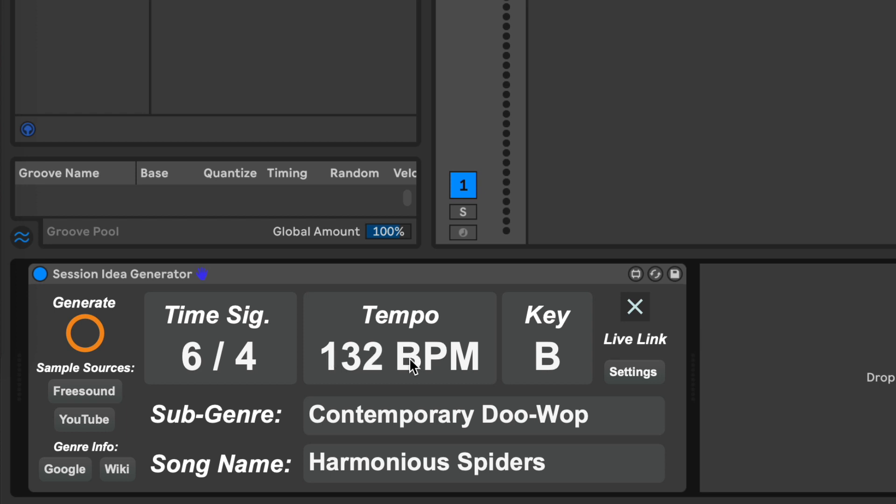
mouse_move(196, 351)
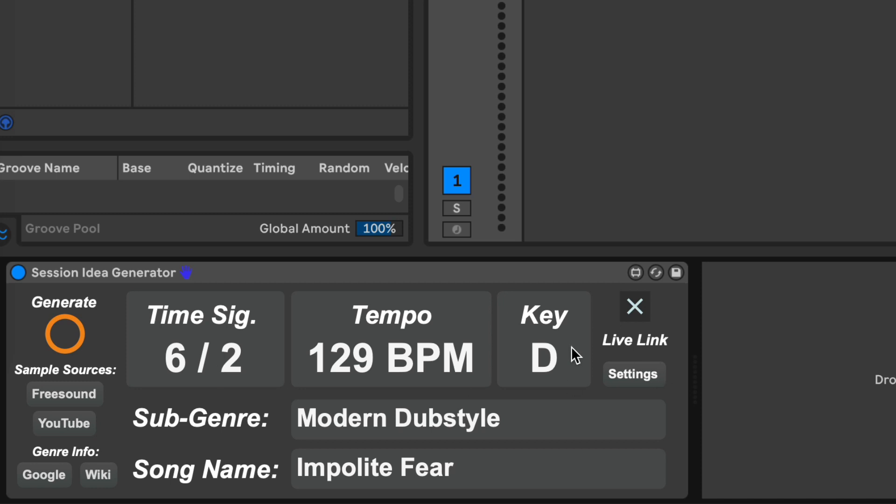
mouse_move(92, 340)
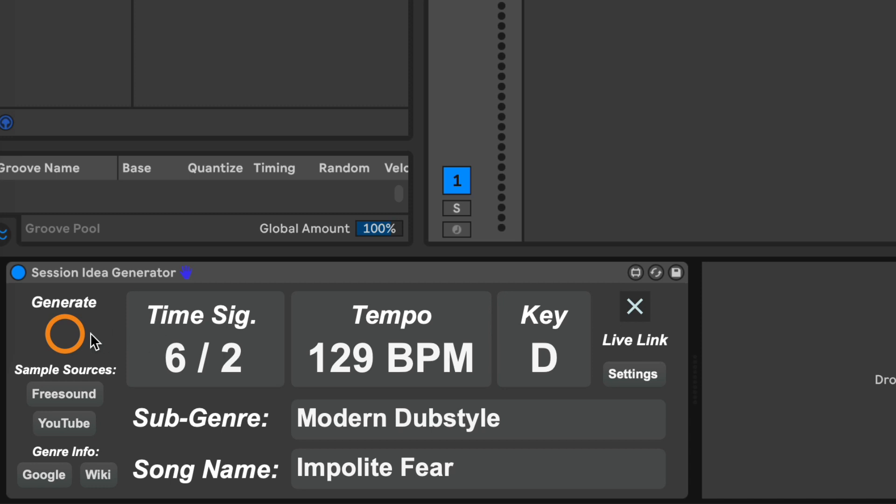
click(65, 334)
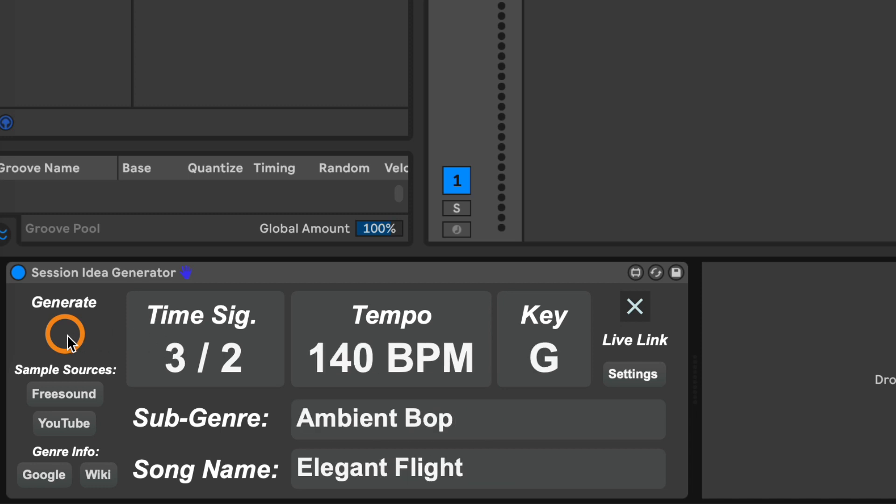
click(64, 334)
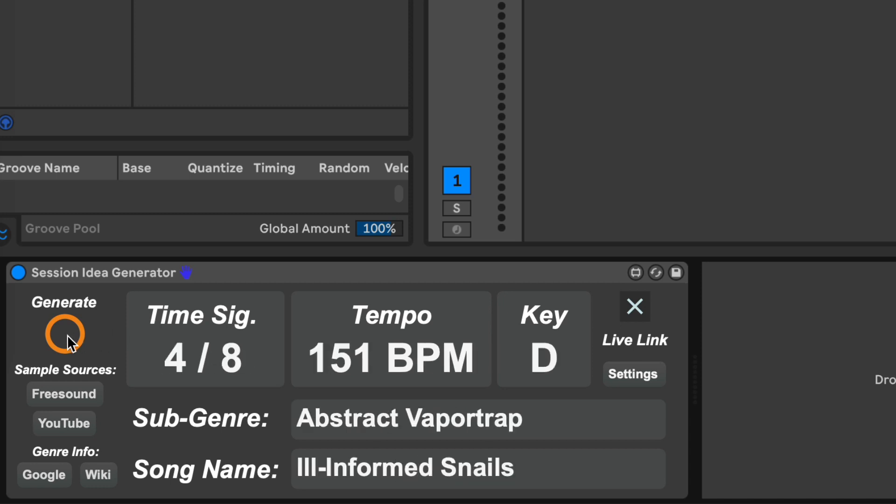
mouse_move(205, 378)
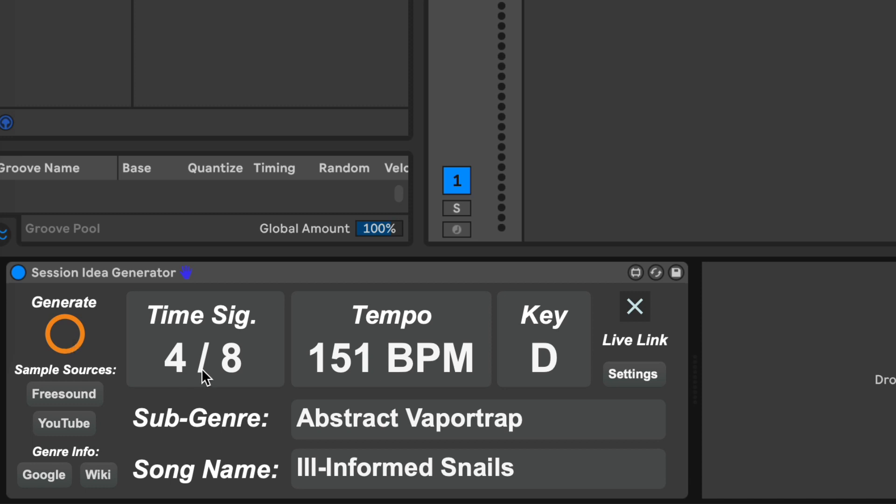
mouse_move(390, 443)
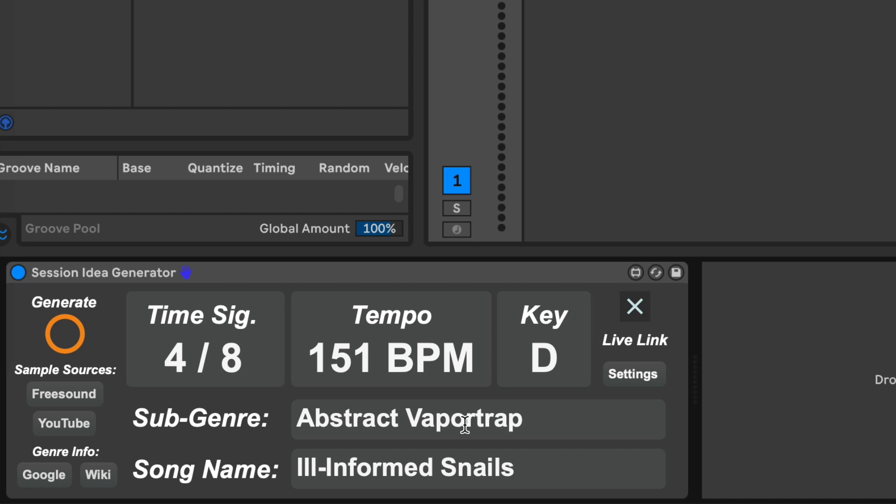
mouse_move(540, 498)
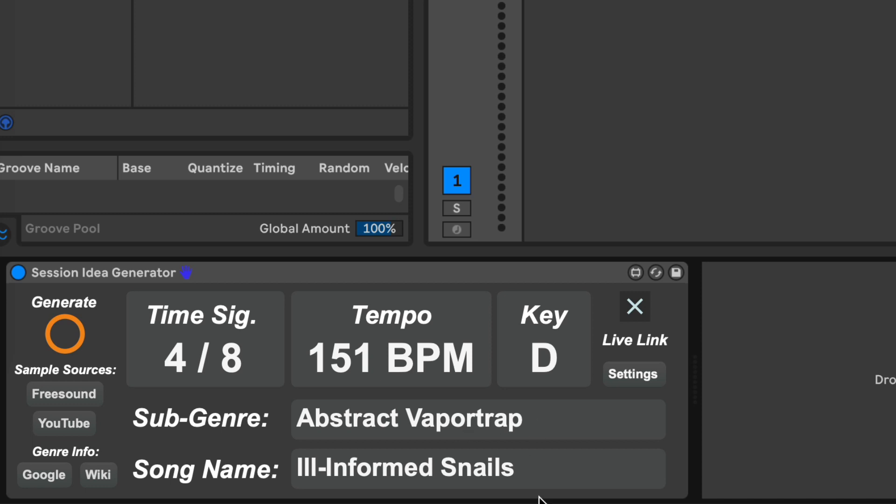
mouse_move(183, 496)
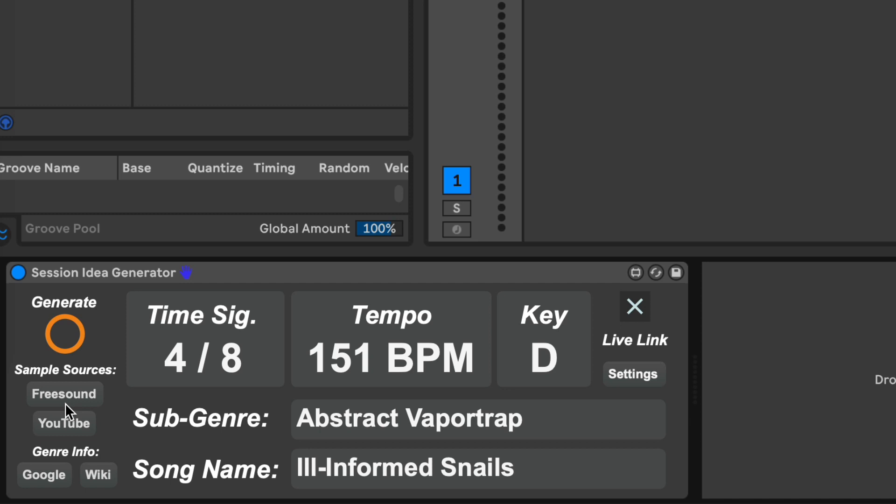
mouse_move(39, 489)
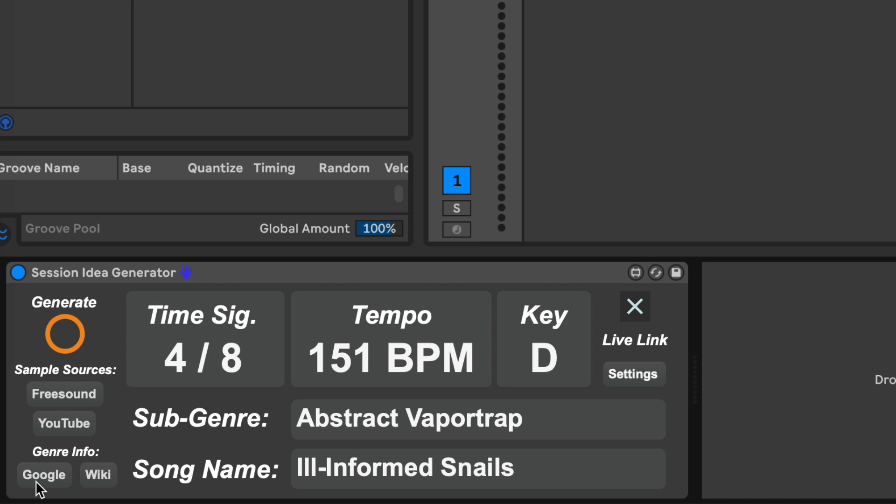
Search Google for 'Vaportrap', browse the results, then return to Live.
click(44, 475)
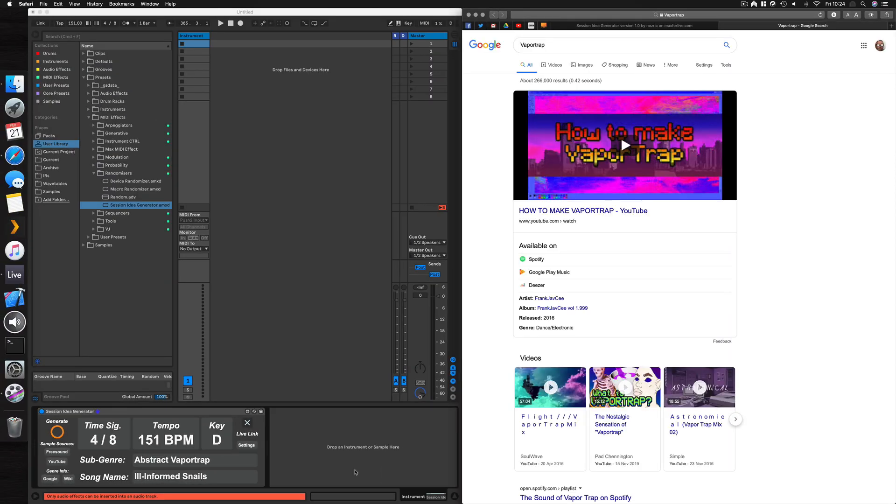
scroll(down, 3)
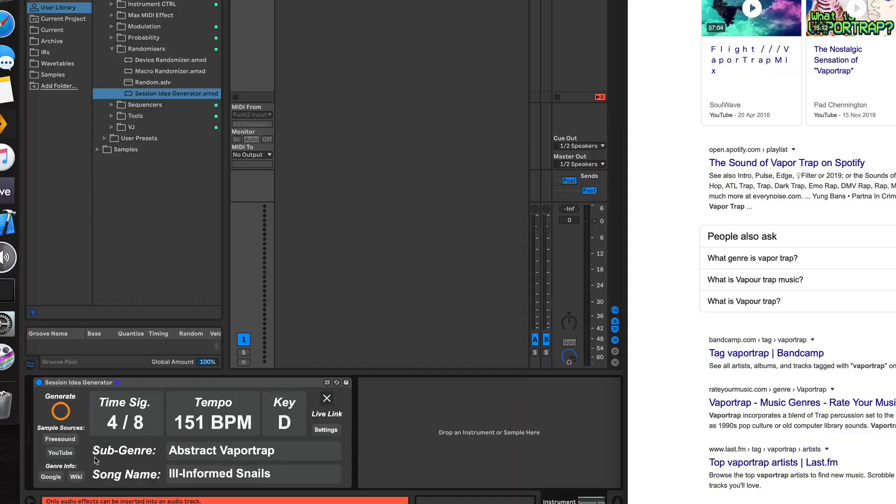
click(76, 477)
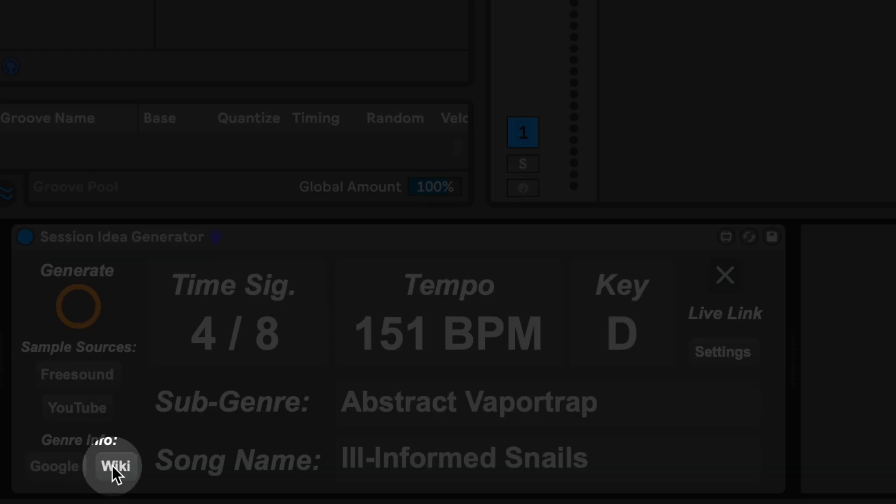
Look up Vaportrap on Wikipedia, landing on the Vaporwave article.
click(113, 466)
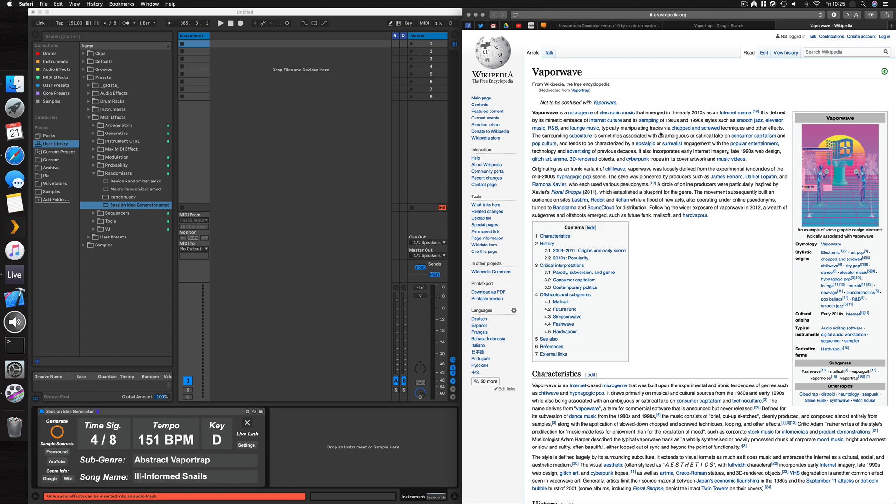
mouse_move(581, 89)
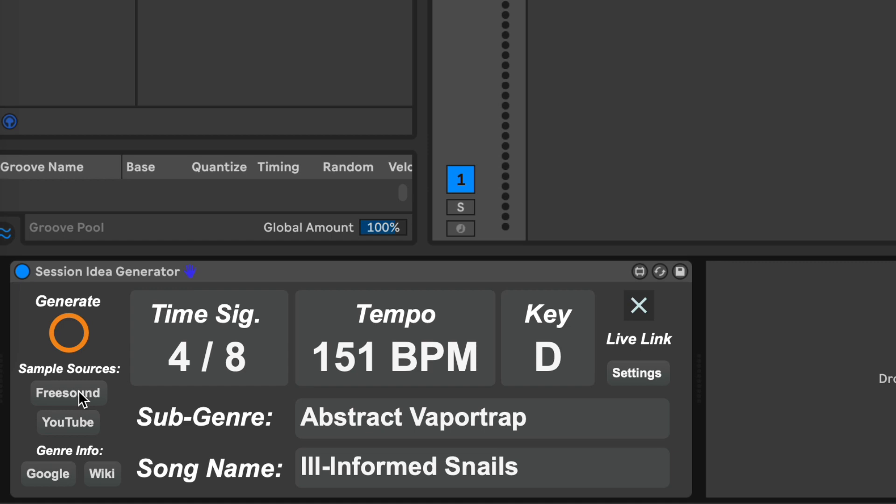
Search Freesound for samples matching the Abstract Vaportrap idea.
click(68, 393)
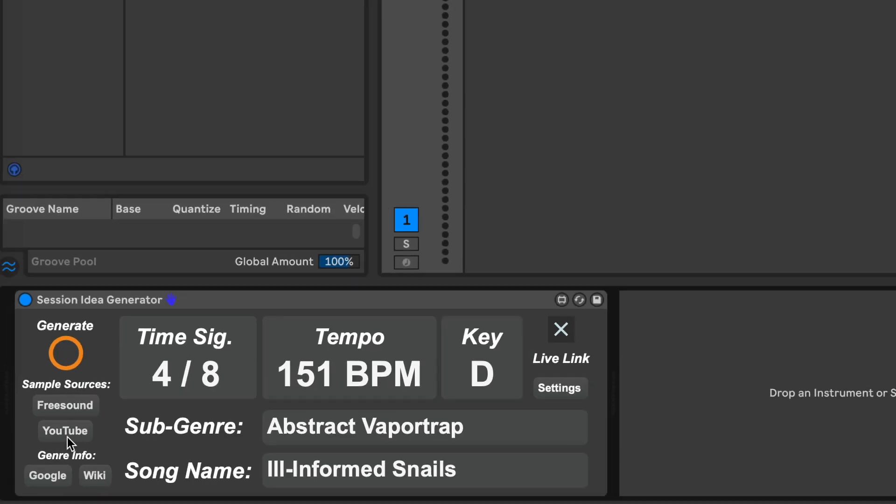
Search YouTube for the song name 'Ill-Informed Snails'.
click(65, 431)
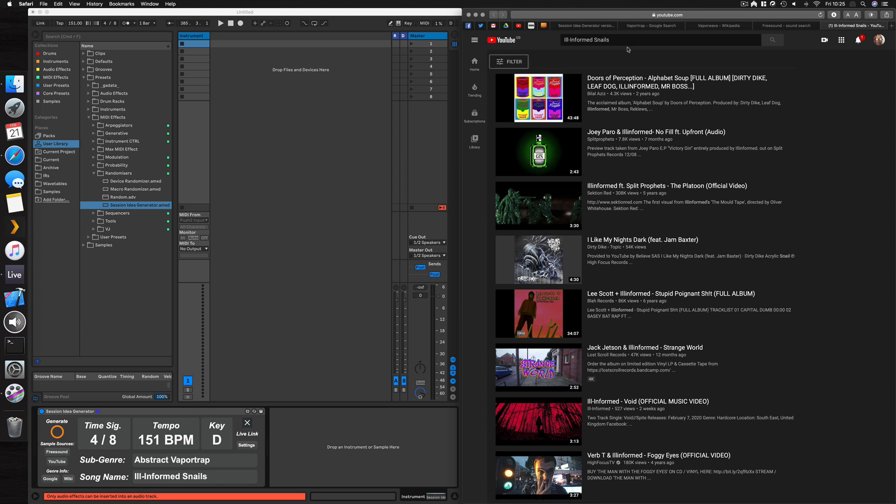
mouse_move(619, 39)
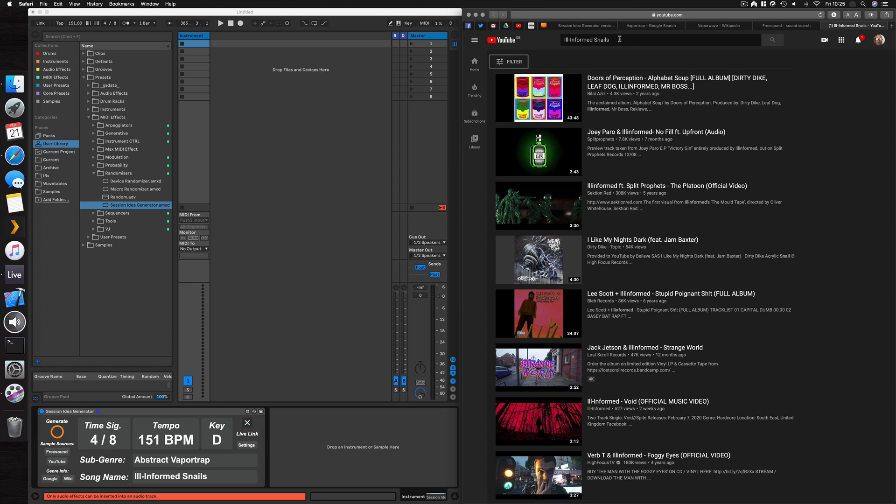
mouse_move(283, 344)
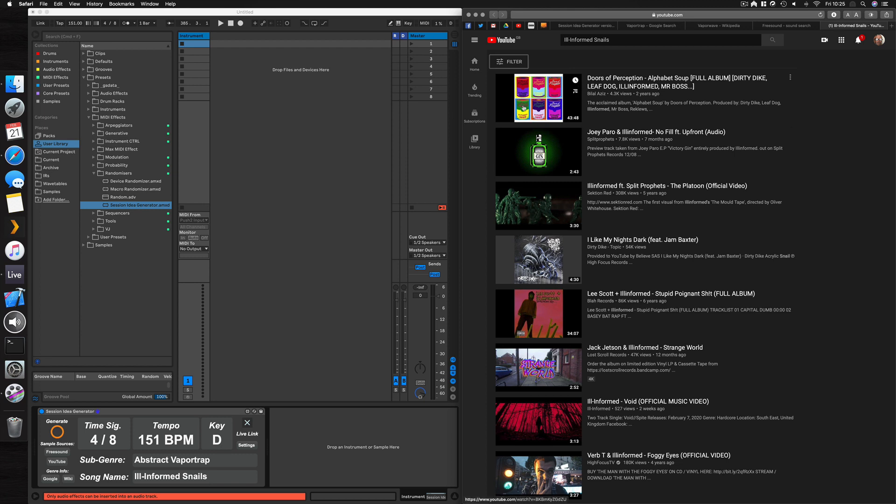
mouse_move(638, 83)
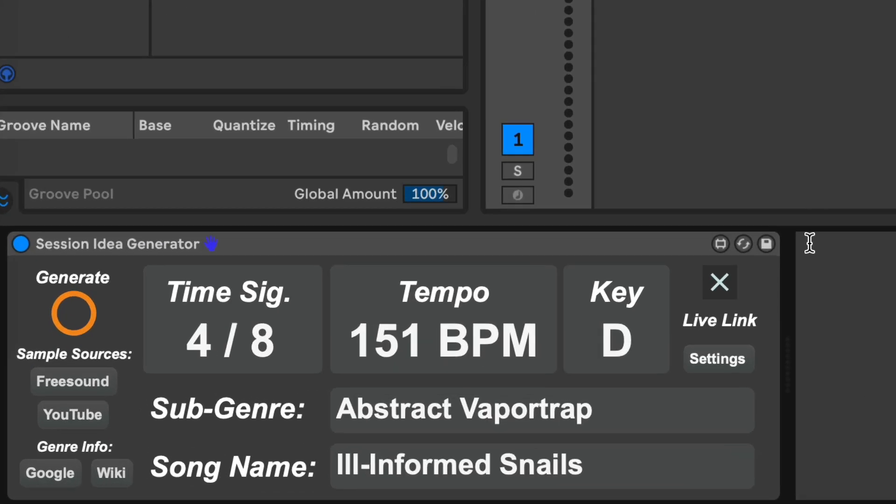
mouse_move(725, 290)
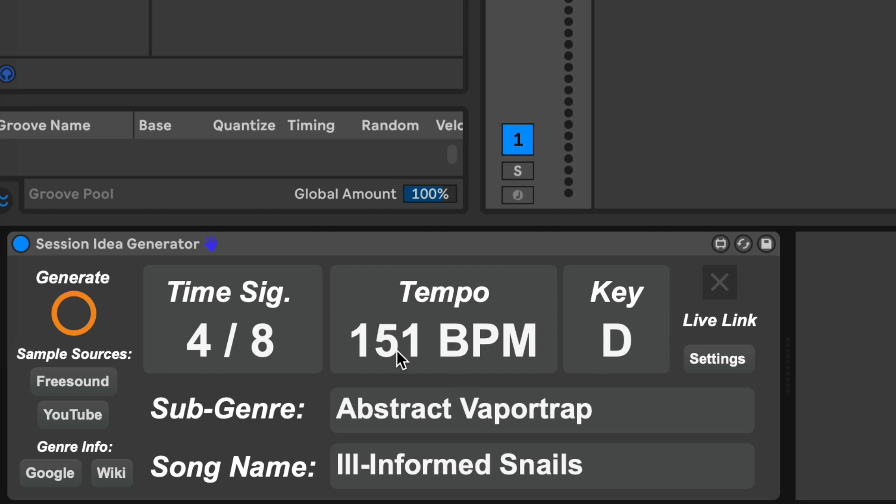
mouse_move(400, 359)
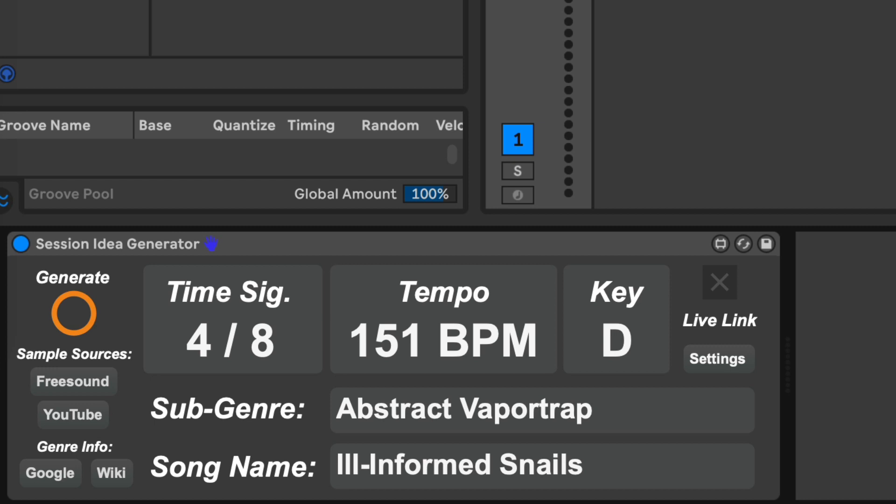
mouse_move(725, 294)
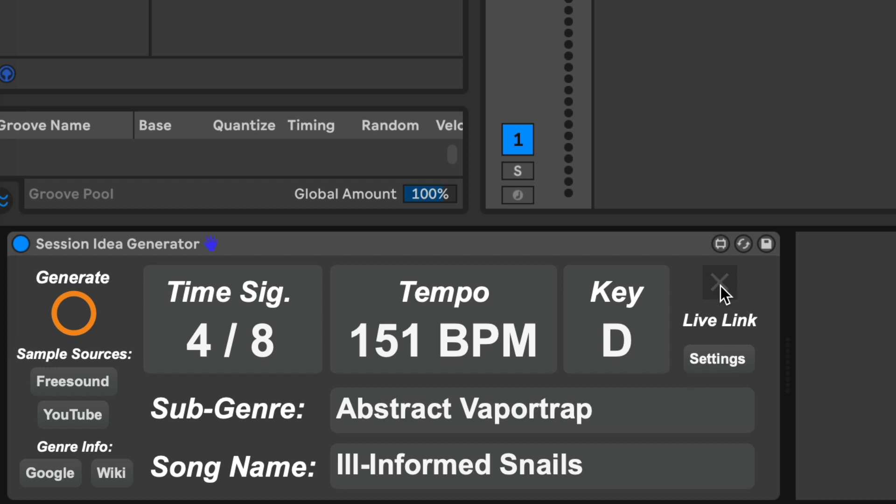
Enable Live Link and regenerate to Speed Retrowave, Hard-To-Find Brake, 9/8, 120 BPM in C.
click(73, 315)
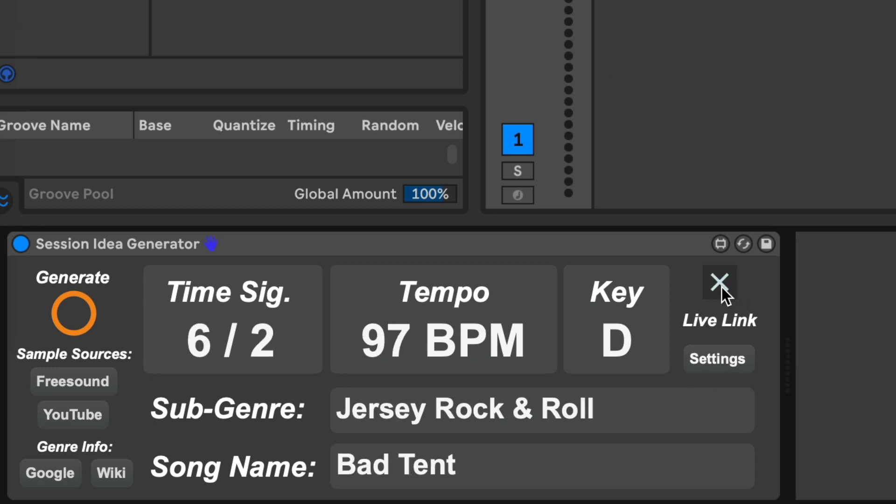
click(74, 314)
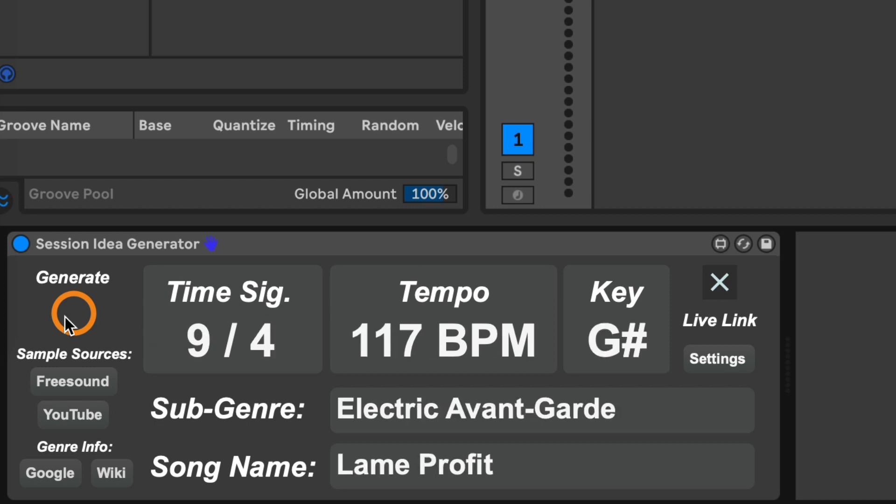
click(72, 314)
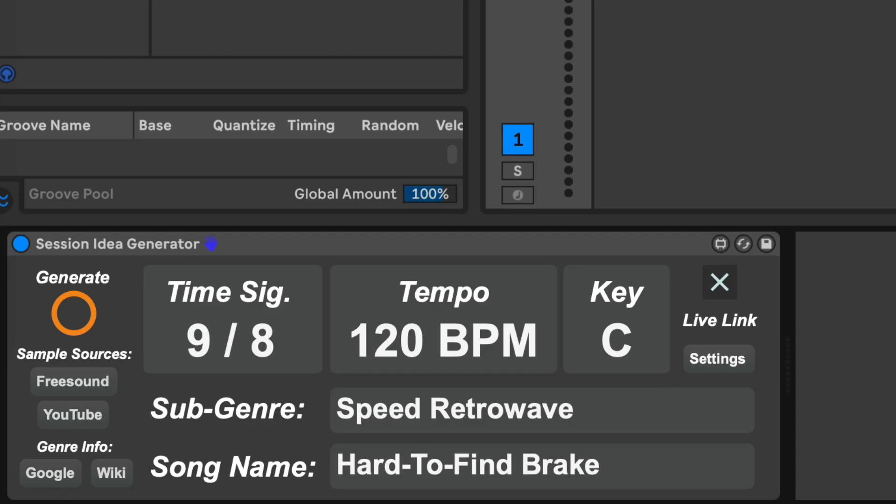
Open the Session Idea Generator Settings window.
click(718, 358)
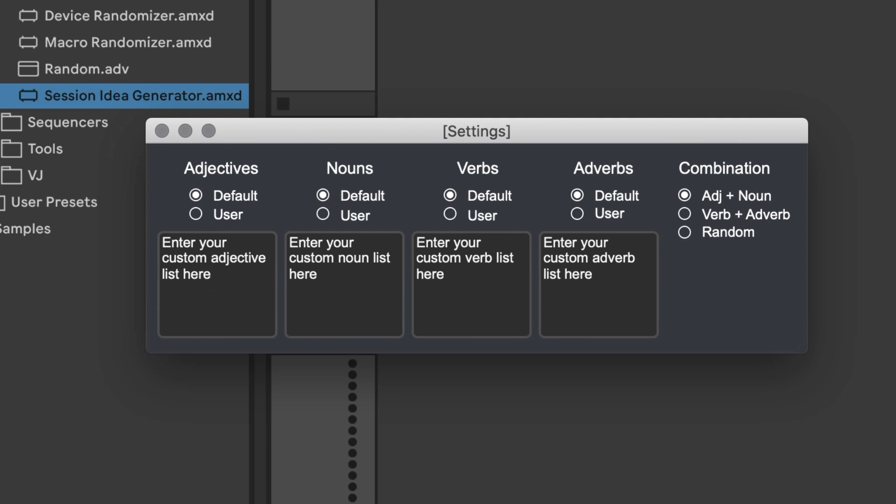
mouse_move(519, 143)
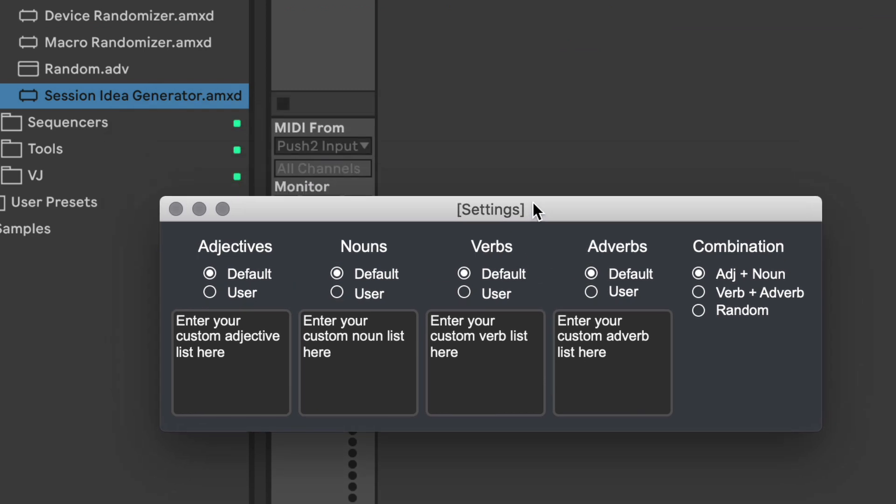
mouse_move(231, 485)
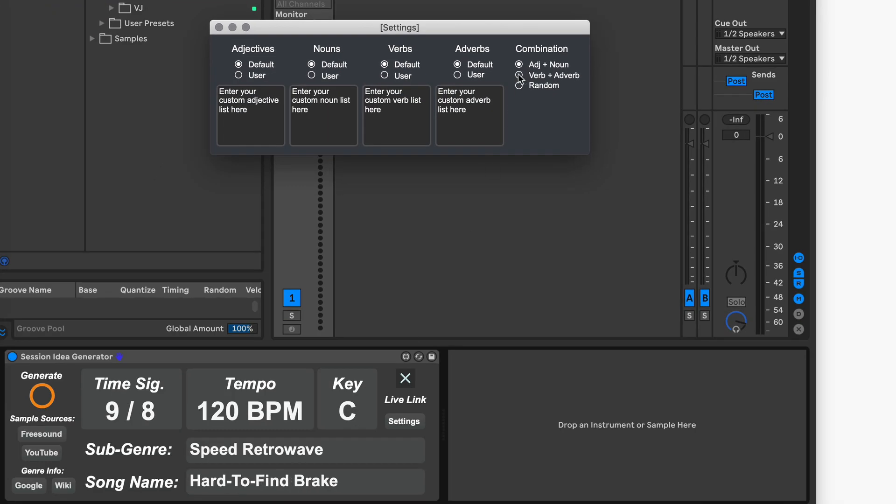
Generate Verb + Adverb names like Damage Energetically, then set word combination to Random.
click(517, 64)
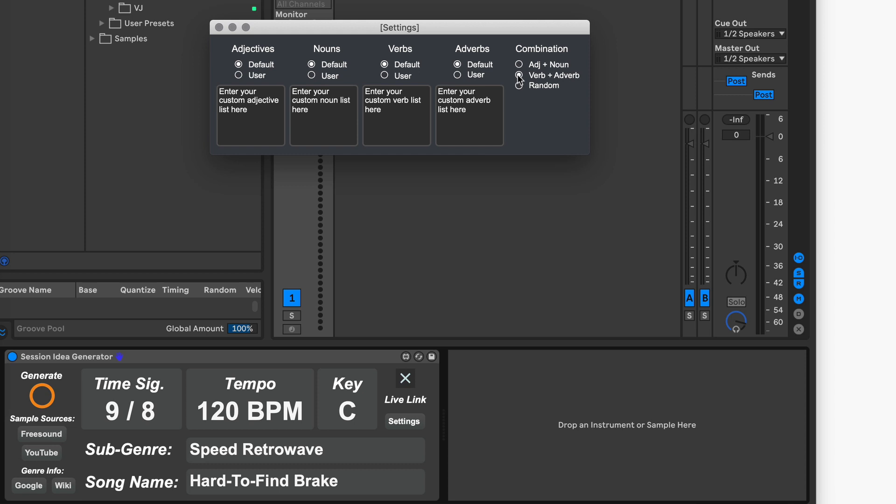
click(42, 395)
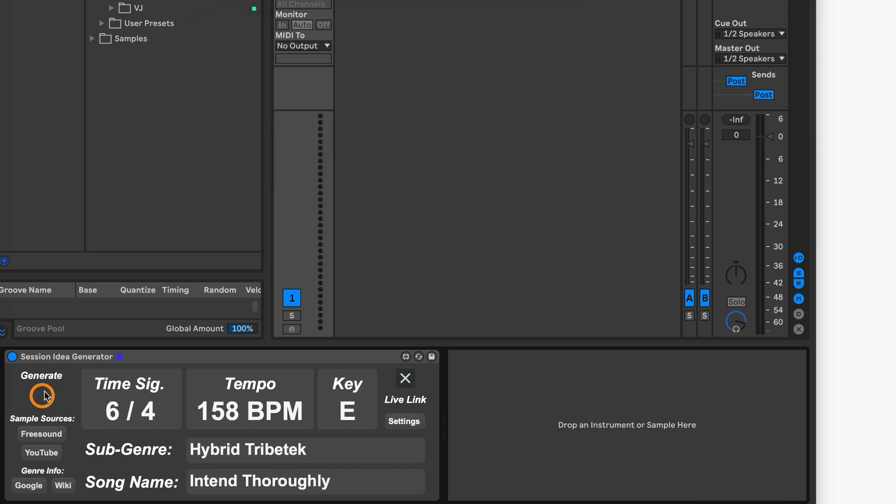
click(43, 394)
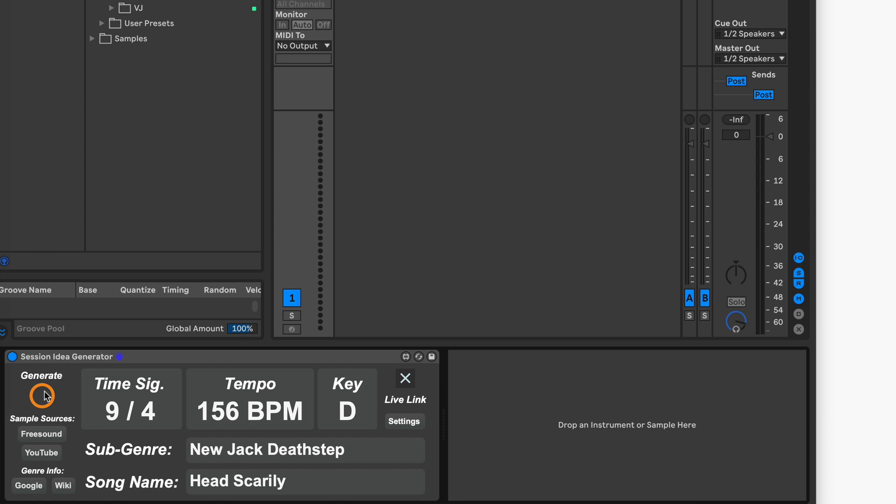
click(42, 395)
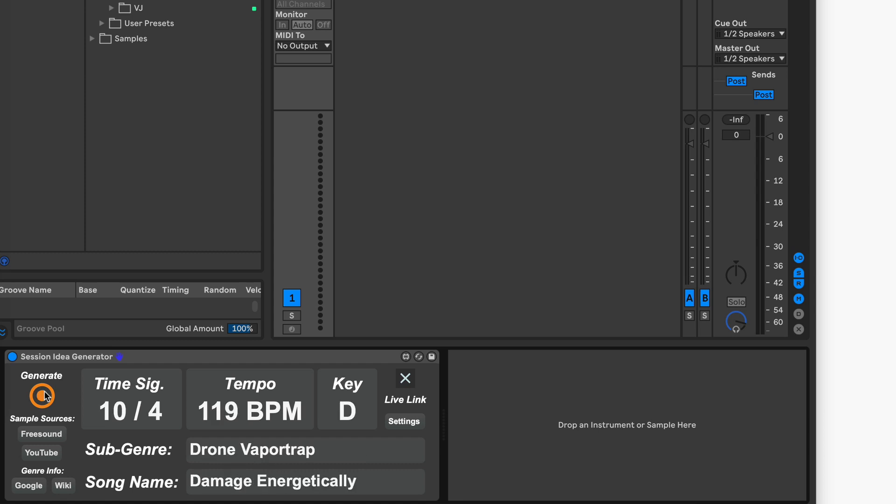
click(404, 421)
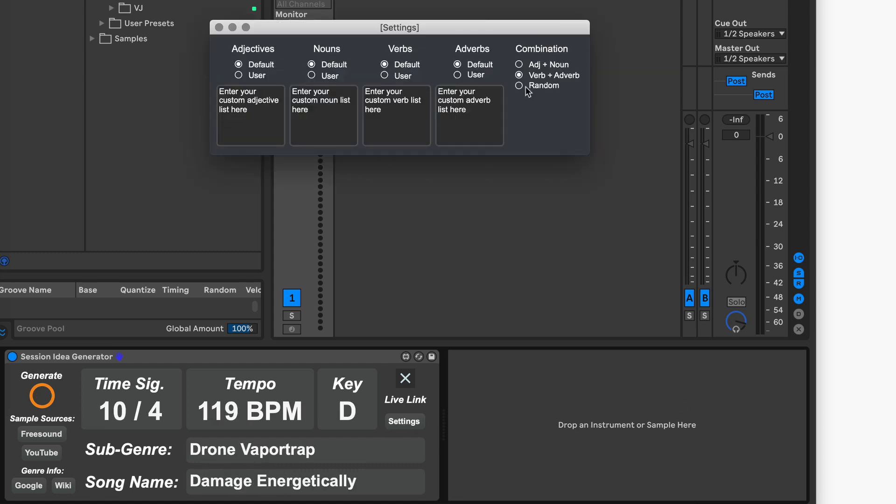
click(519, 86)
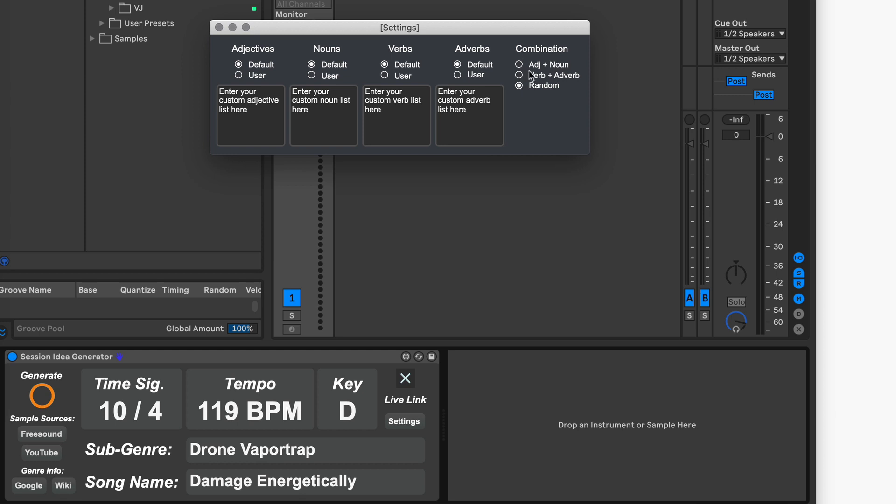
mouse_move(593, 77)
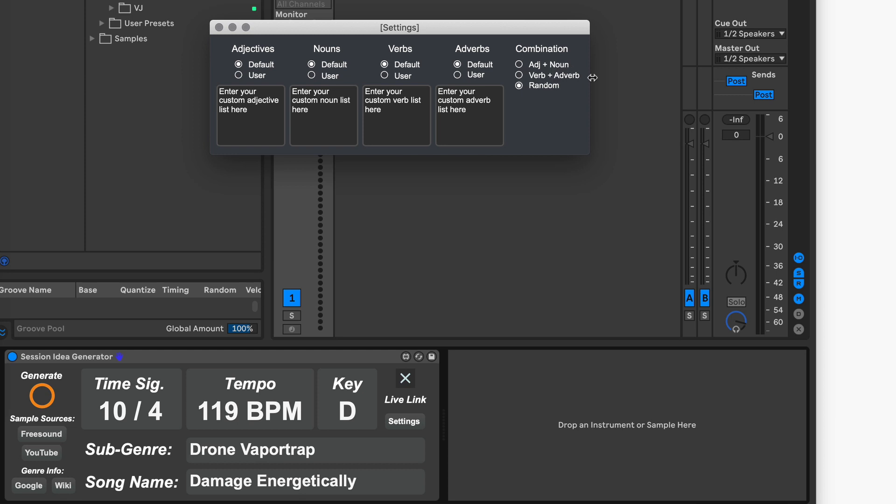
mouse_move(204, 125)
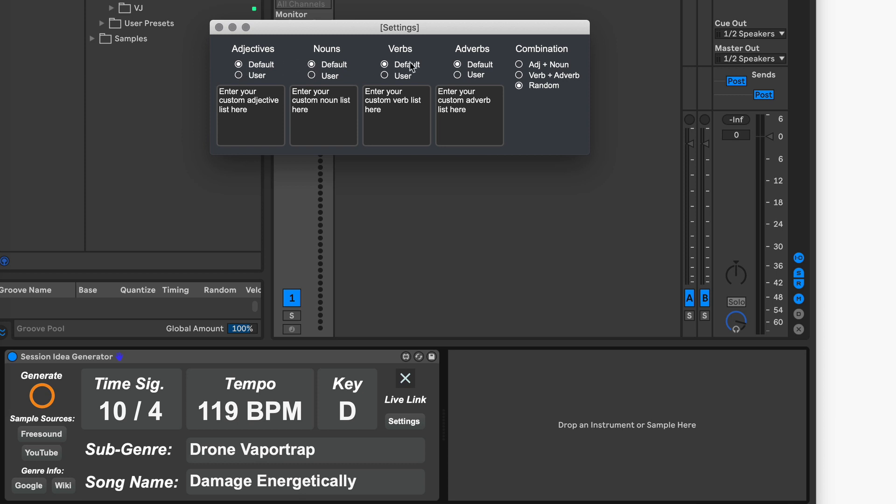
Set Adjectives to the User list and empty its custom adjective entry box.
click(239, 74)
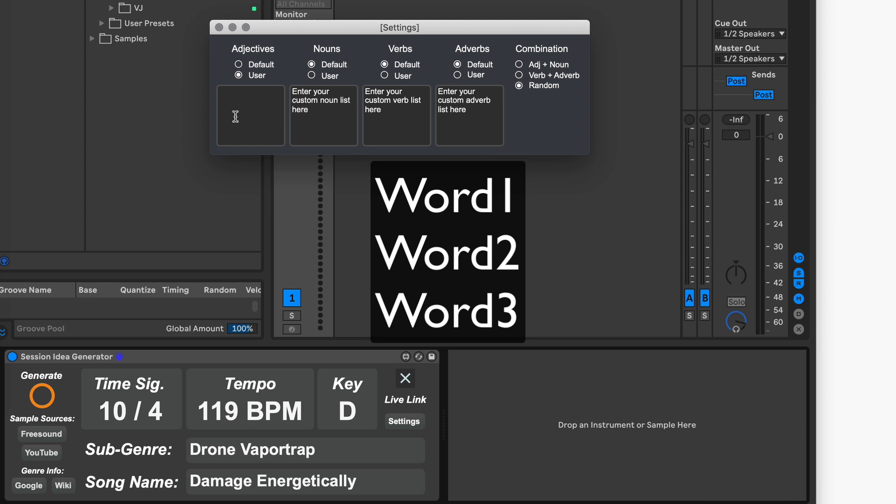
click(250, 114)
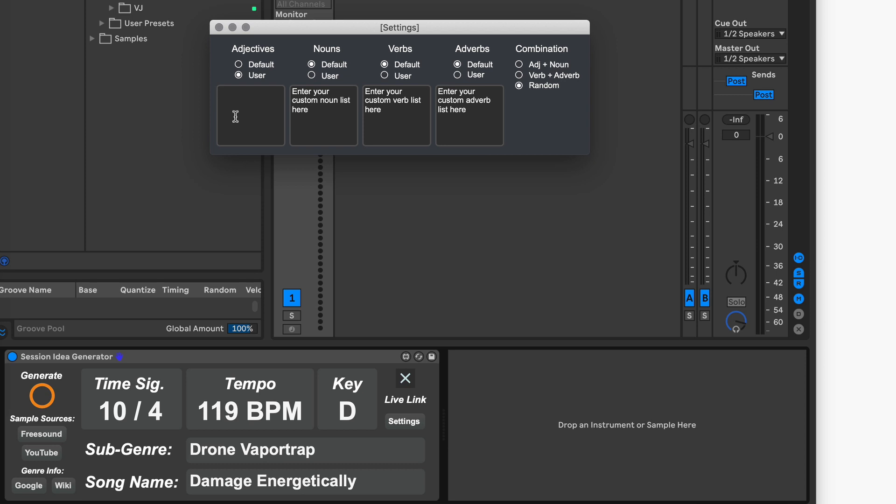
click(250, 114)
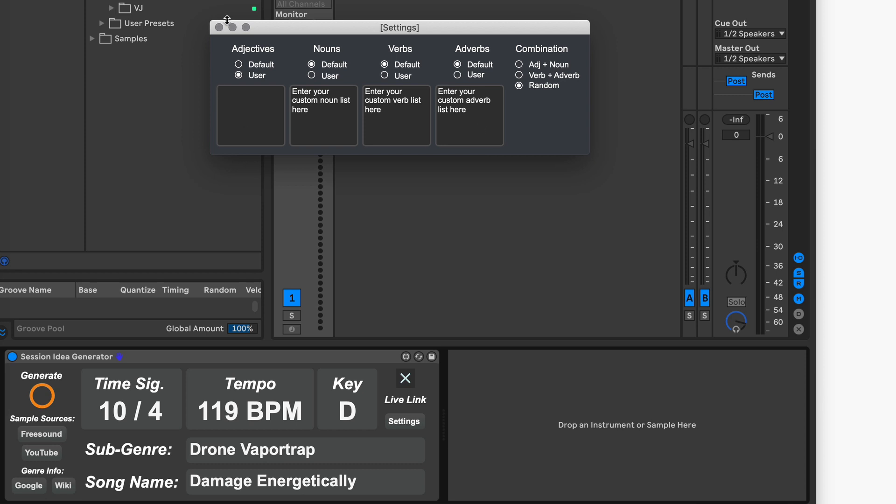
click(249, 114)
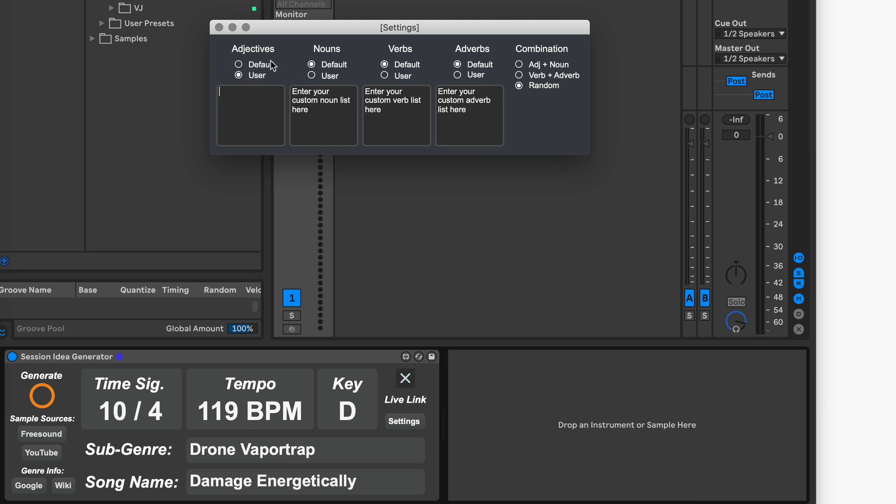